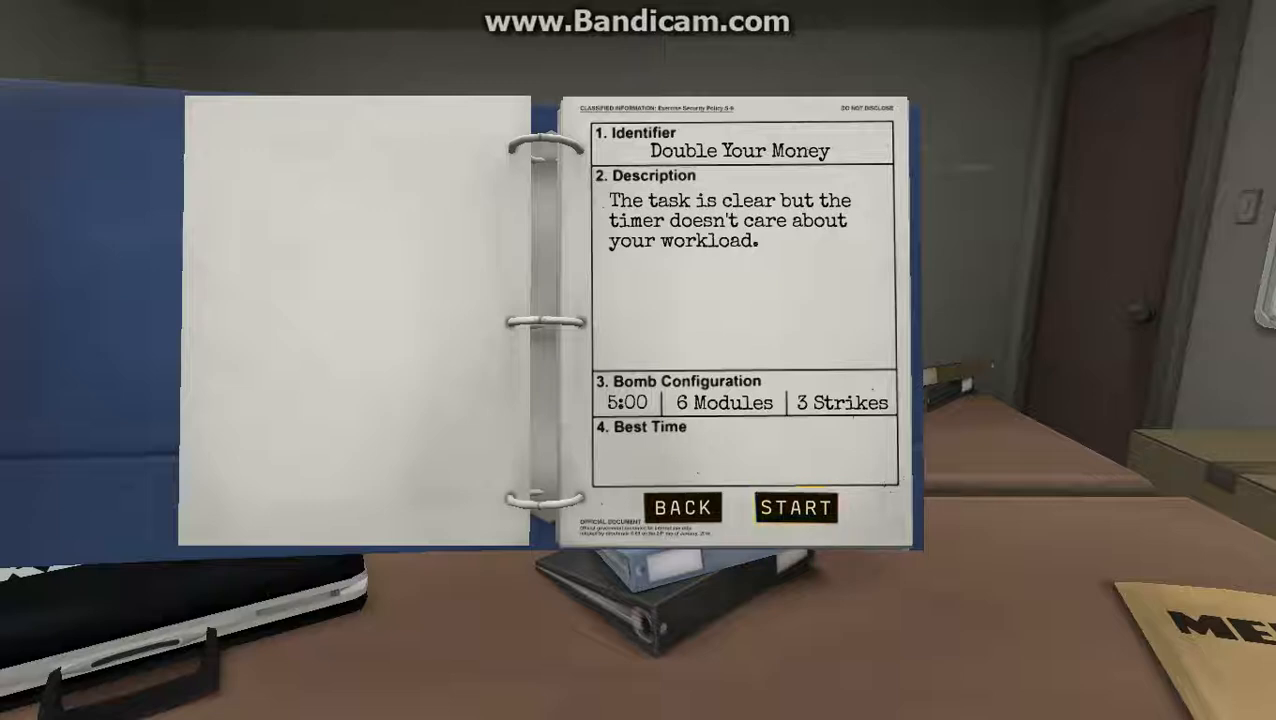
Review the Double Your Money mission page (5:00, 6 modules, 3 strikes) and start it.
click(685, 507)
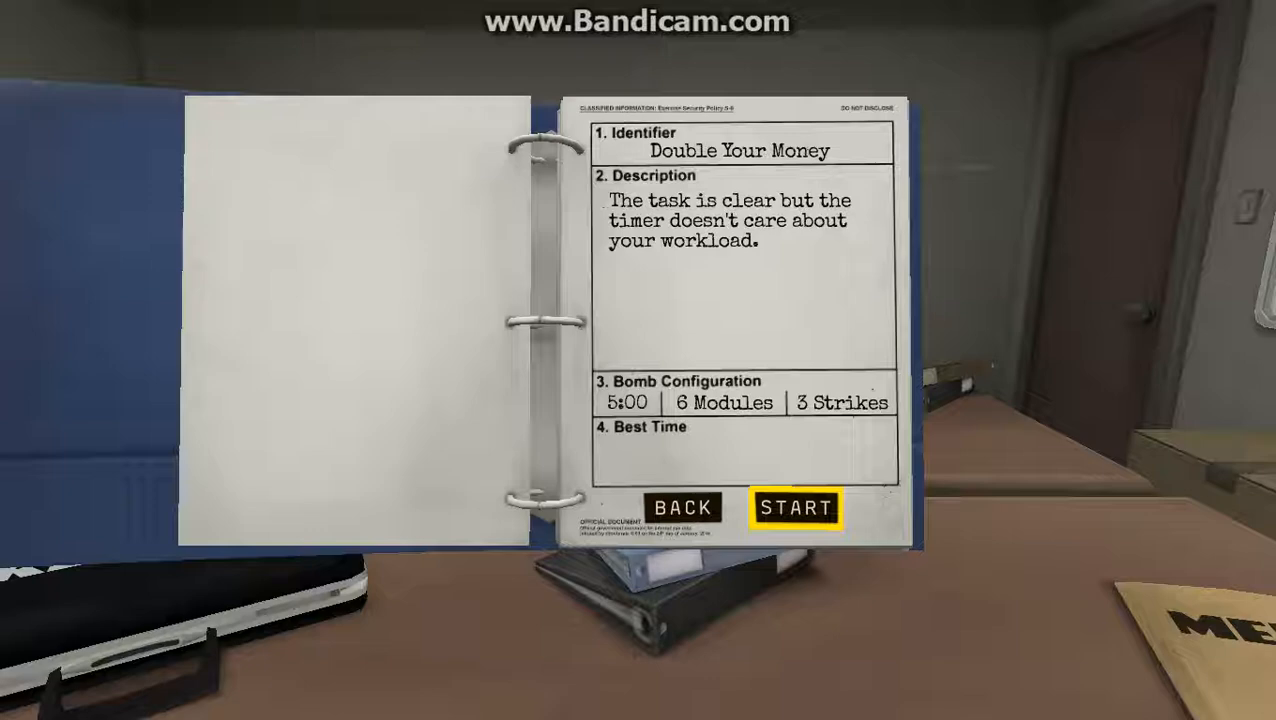
click(796, 507)
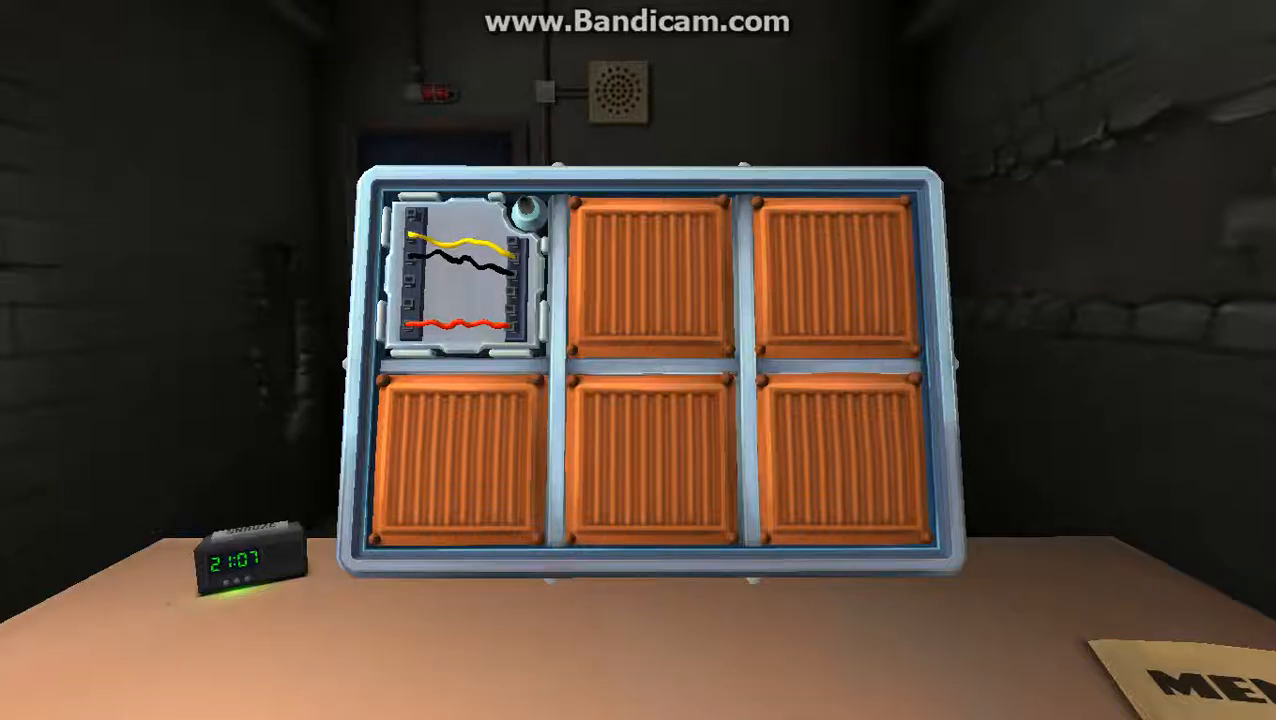
click(460, 280)
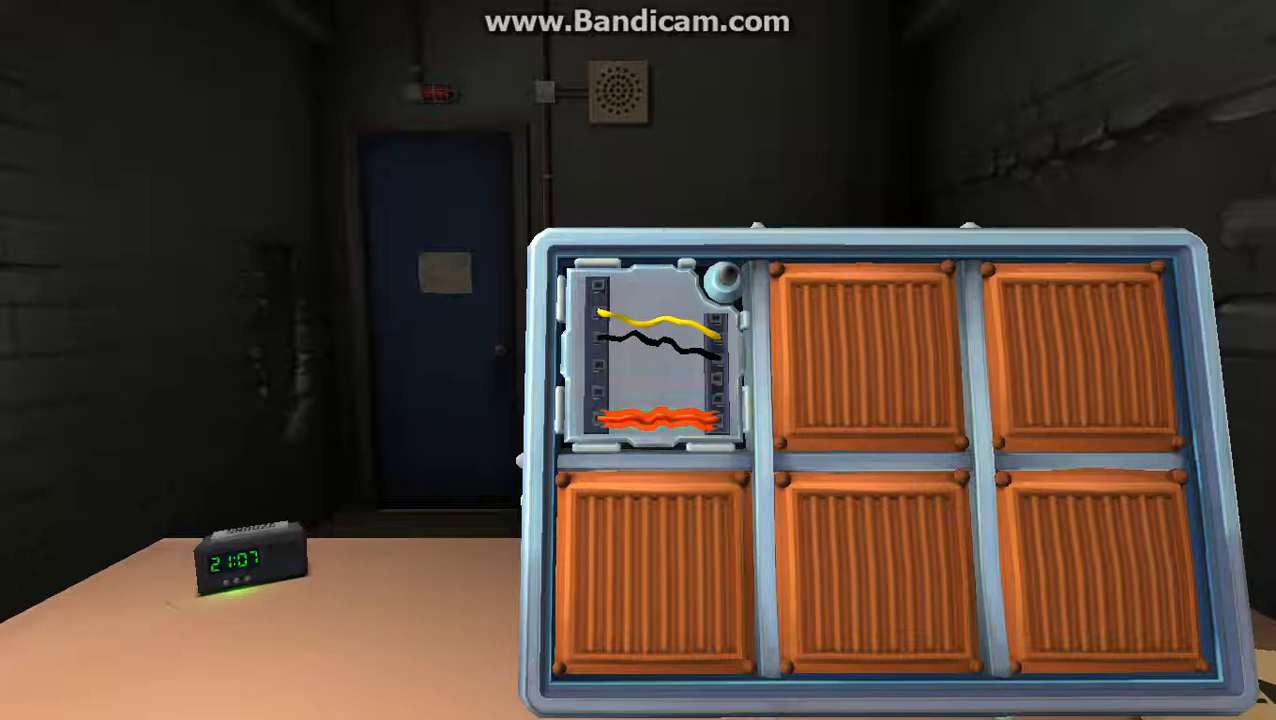
click(655, 417)
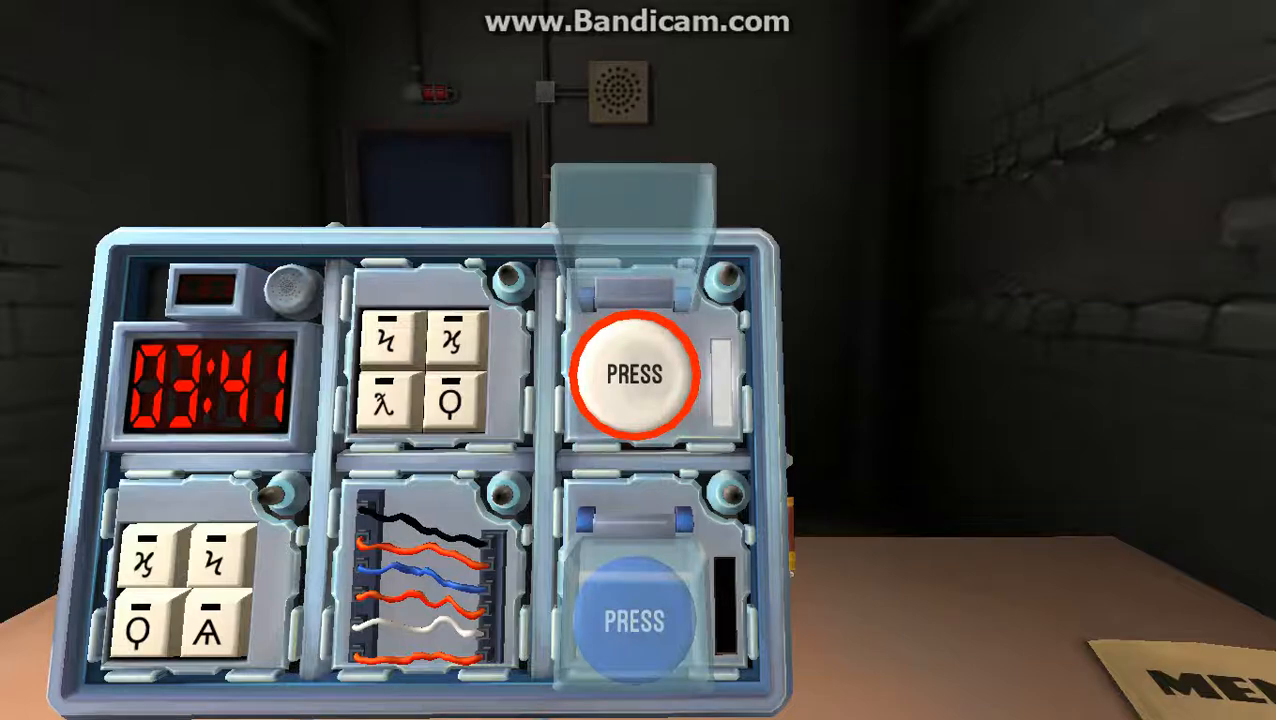
Press the white PRESS button to disarm the first button module.
click(635, 375)
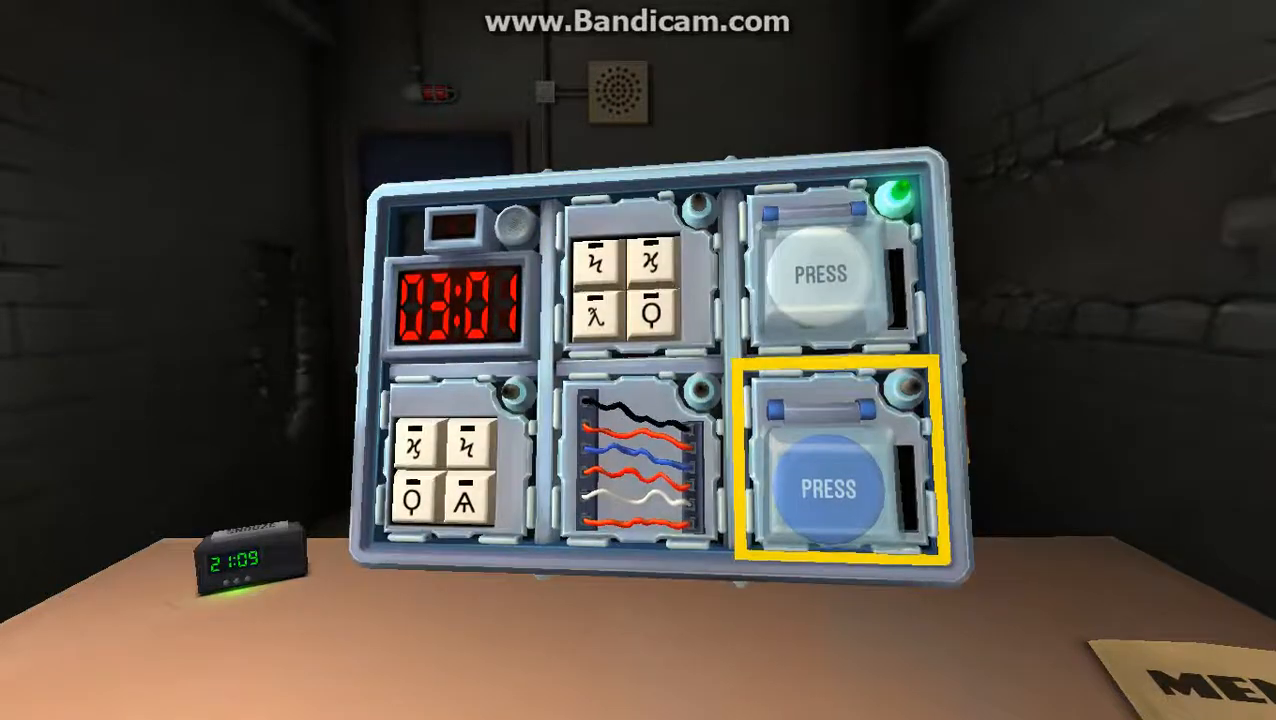
Focus on the blue button module.
click(825, 483)
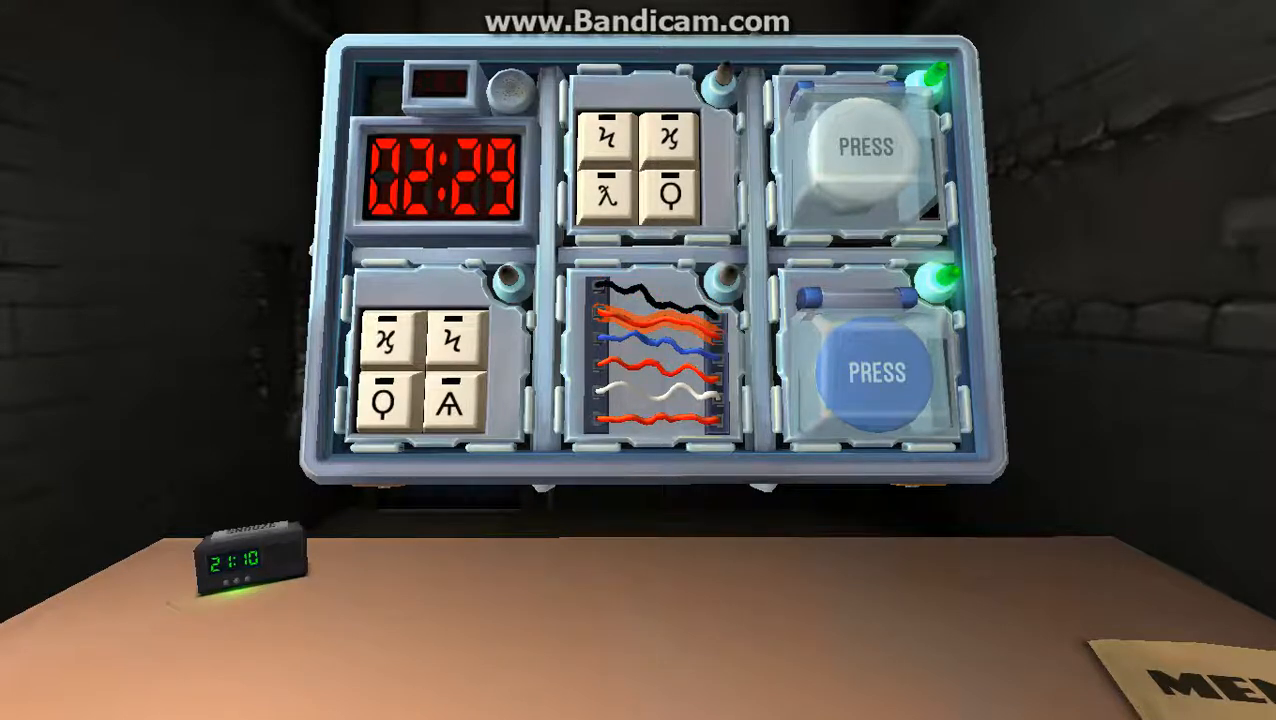
Press and release the blue PRESS button.
click(873, 375)
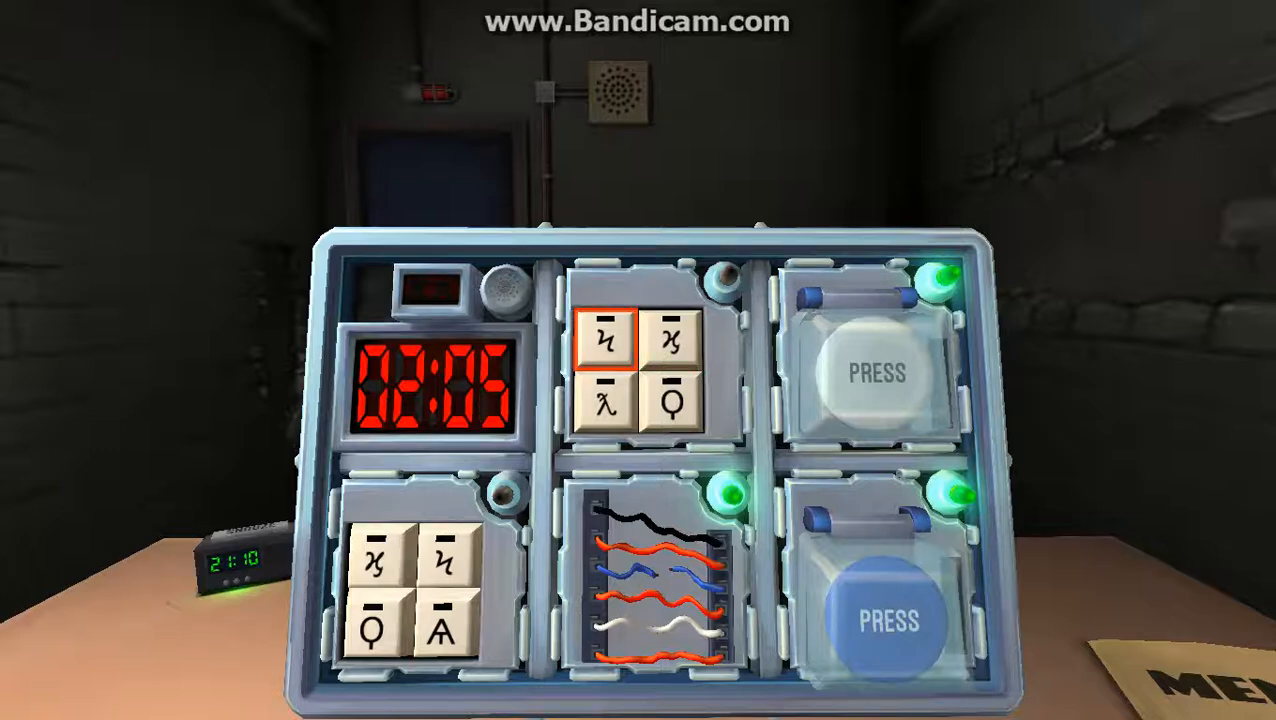
Enter the upper keypad's four symbols, retrying after a wrong press earns a strike.
click(672, 348)
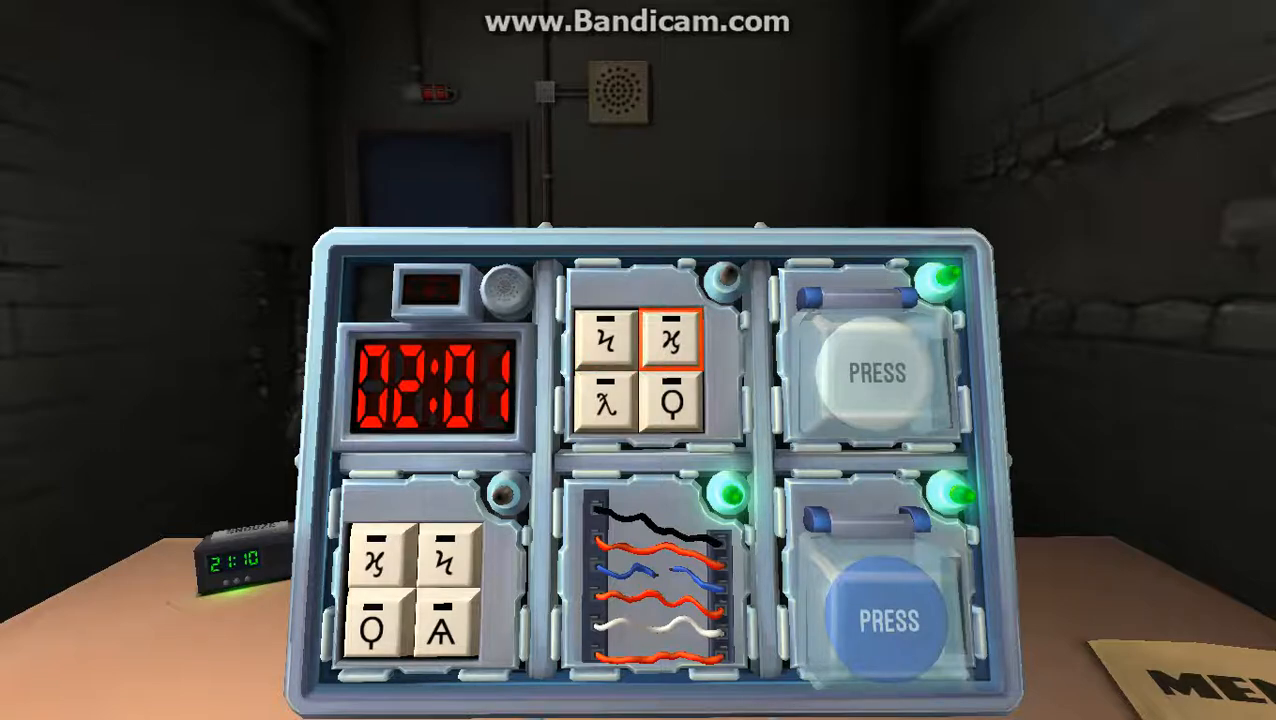
click(610, 415)
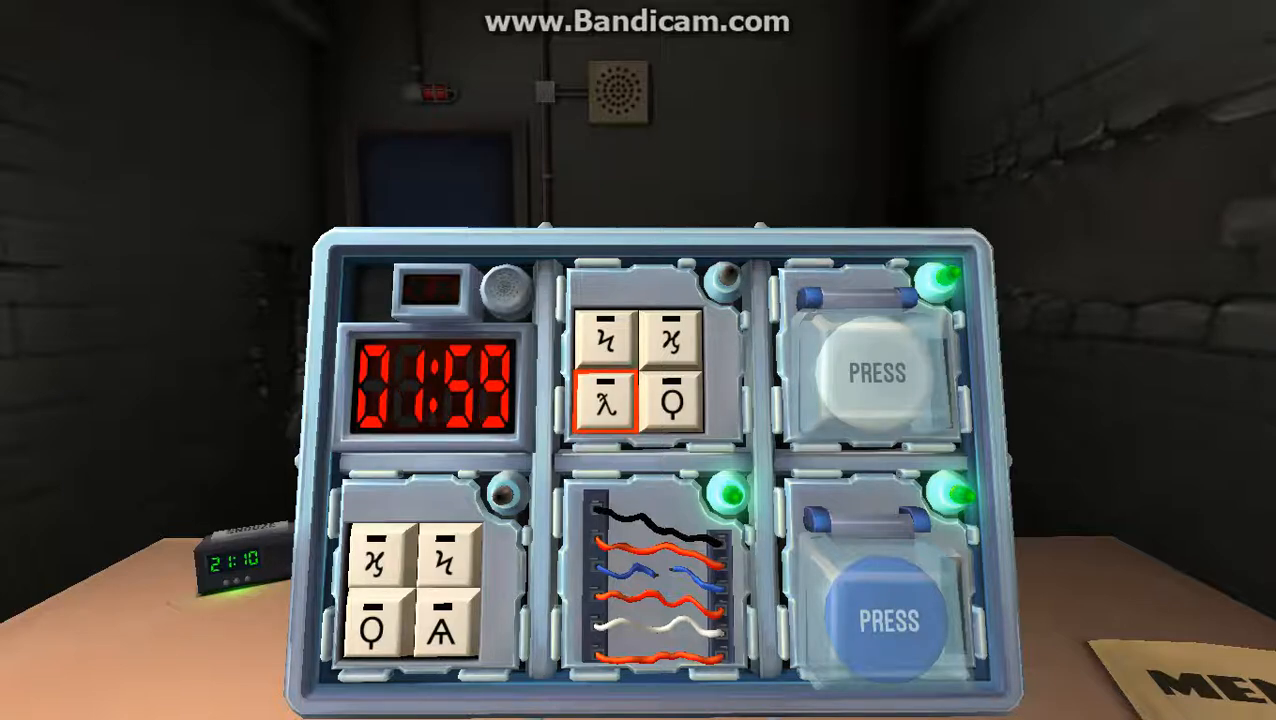
click(680, 405)
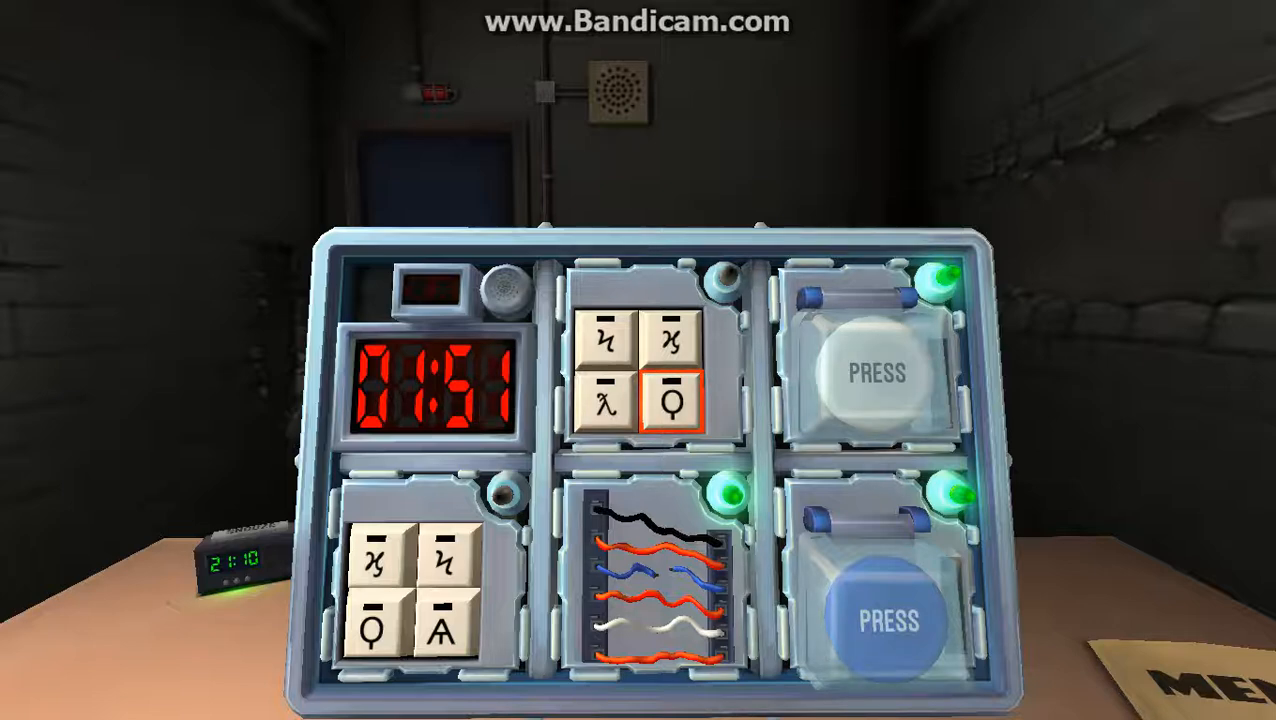
click(606, 419)
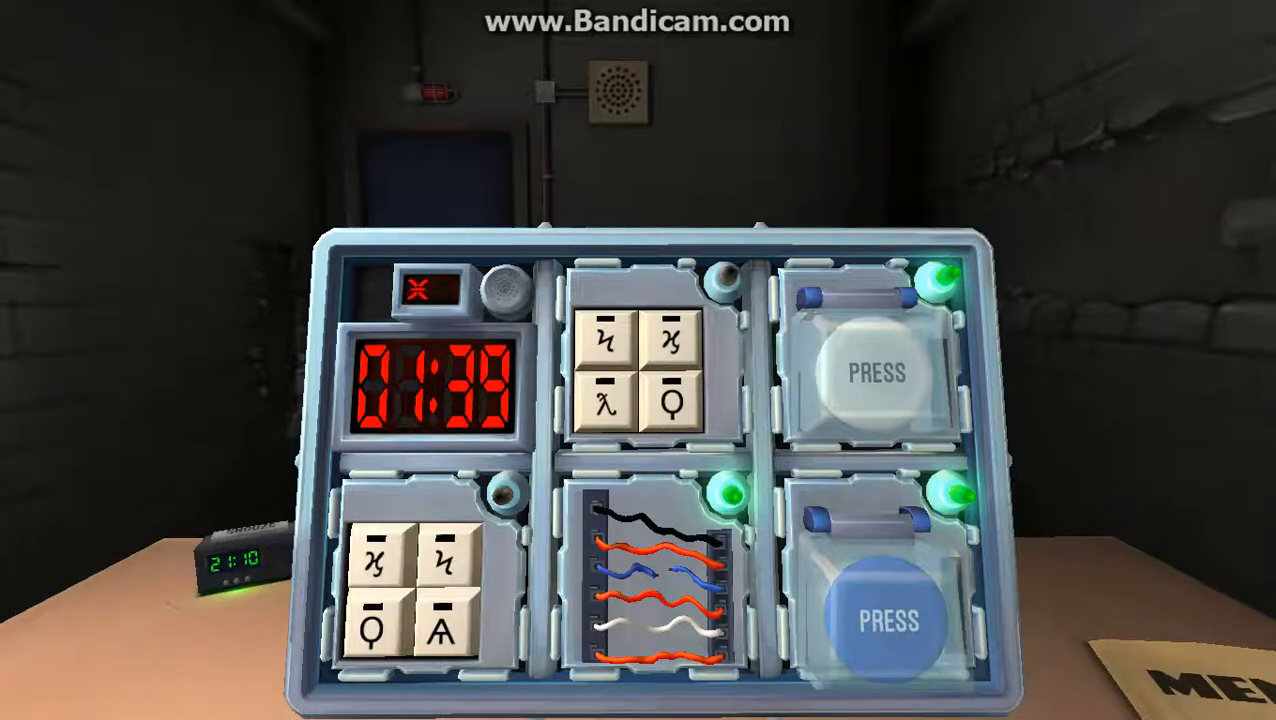
click(612, 357)
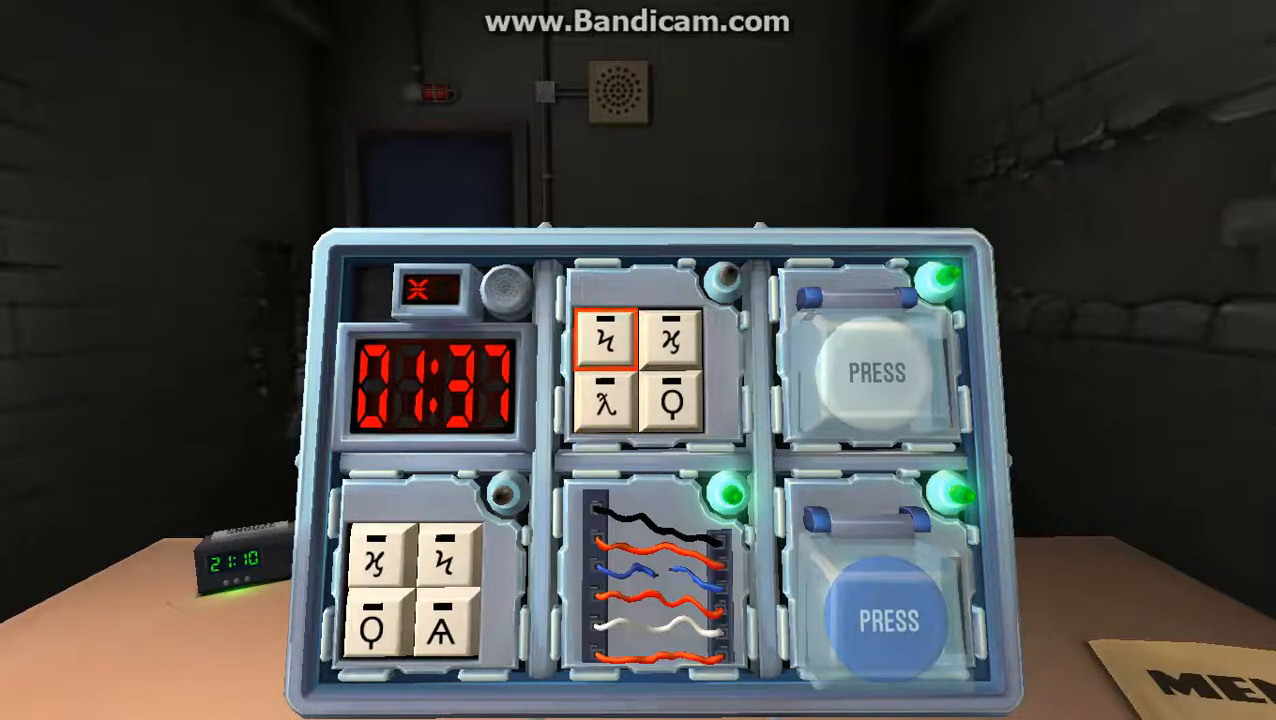
click(676, 406)
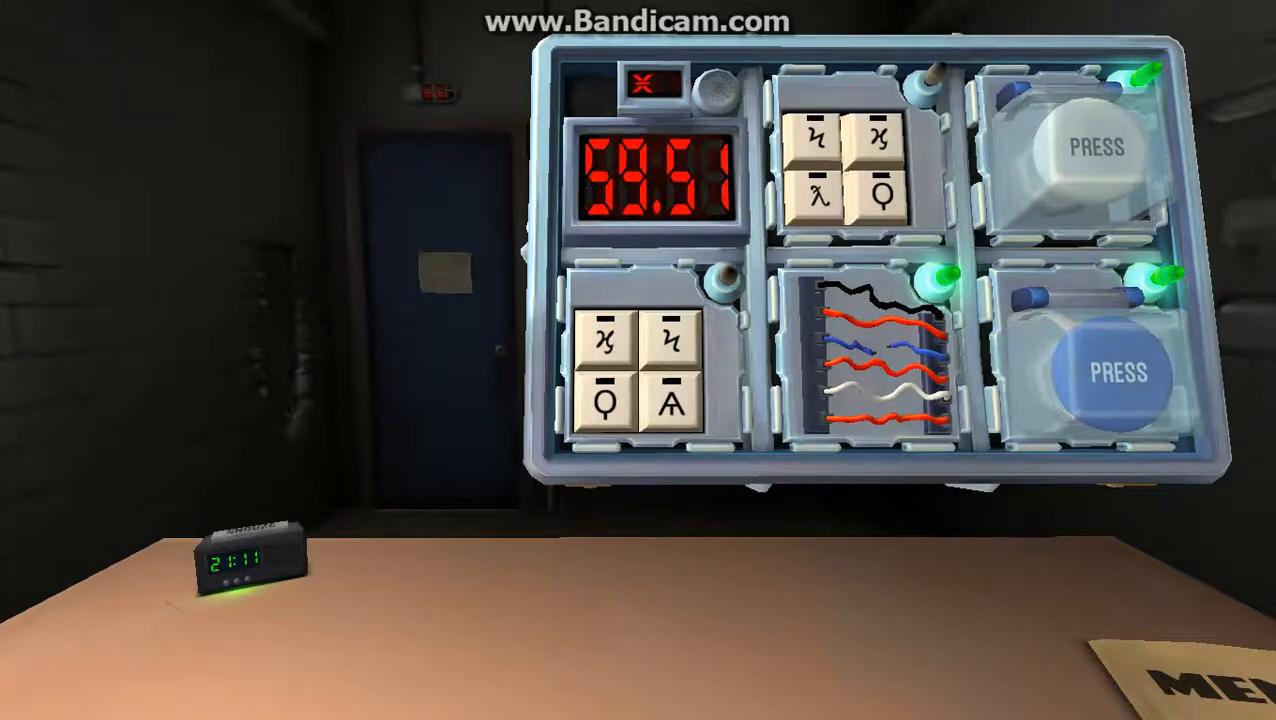
Press the lower keypad symbols in the manual's order, lighting one symbol green.
click(608, 354)
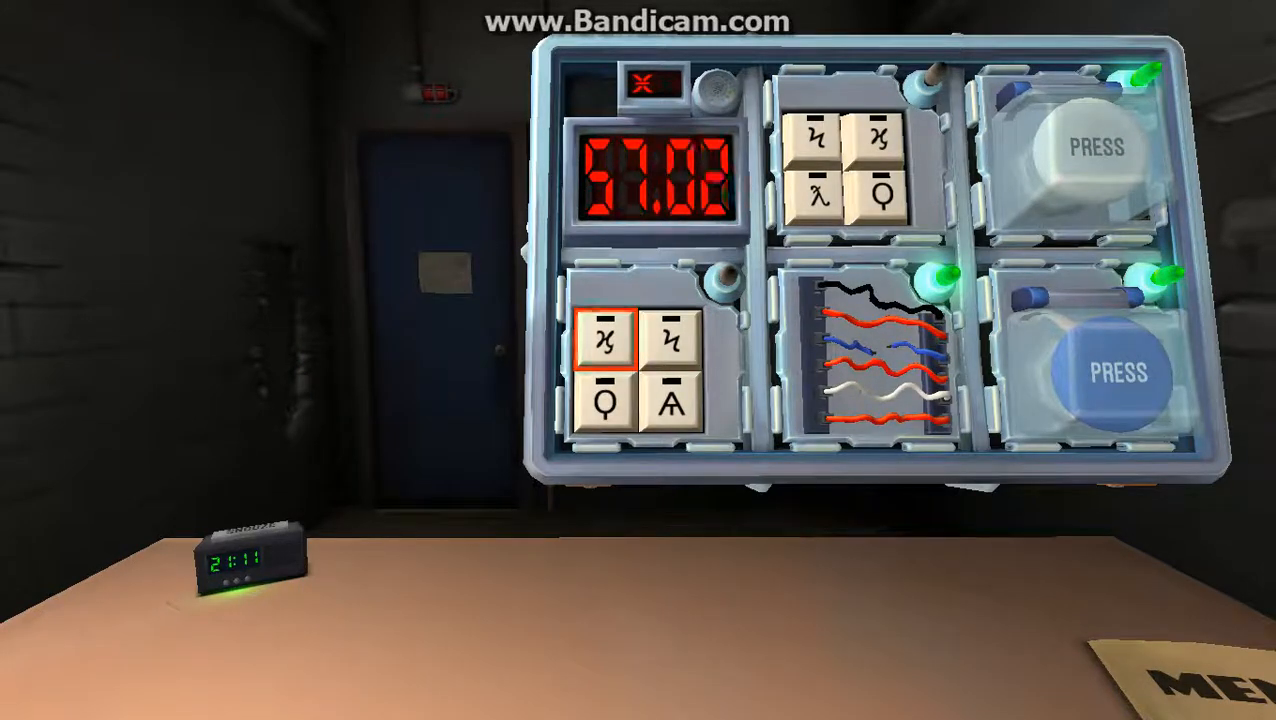
click(607, 409)
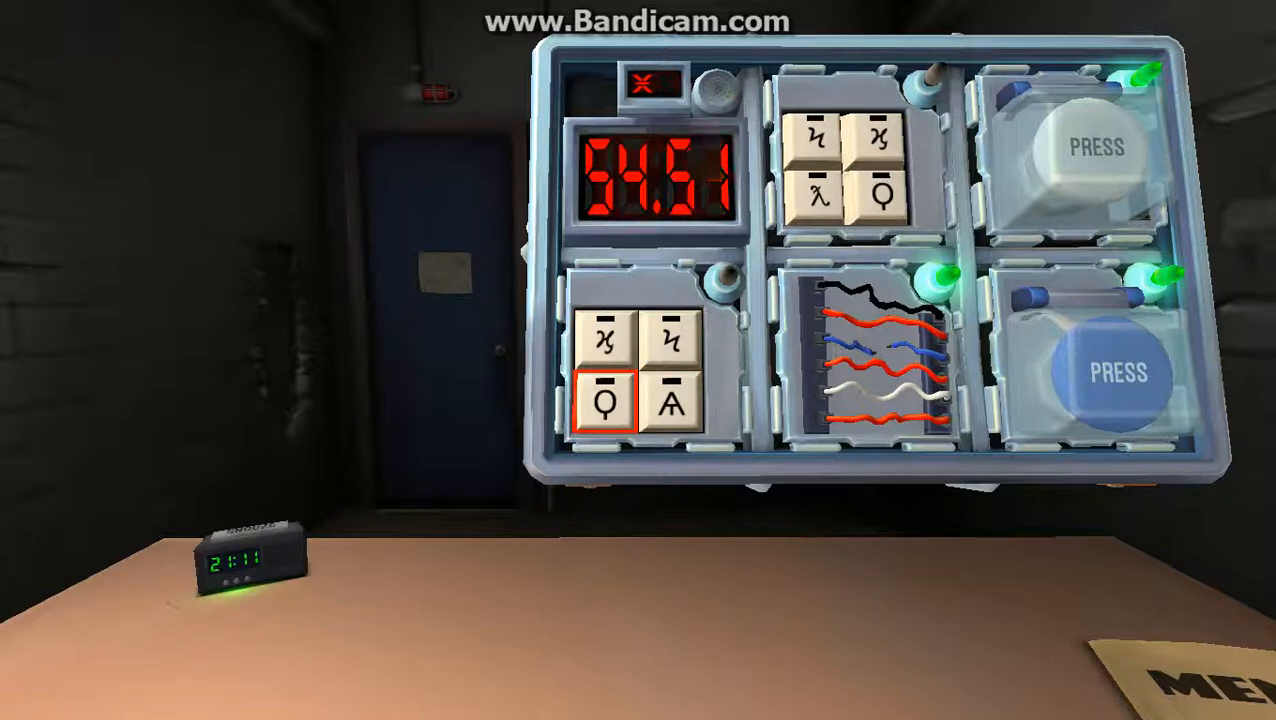
click(672, 412)
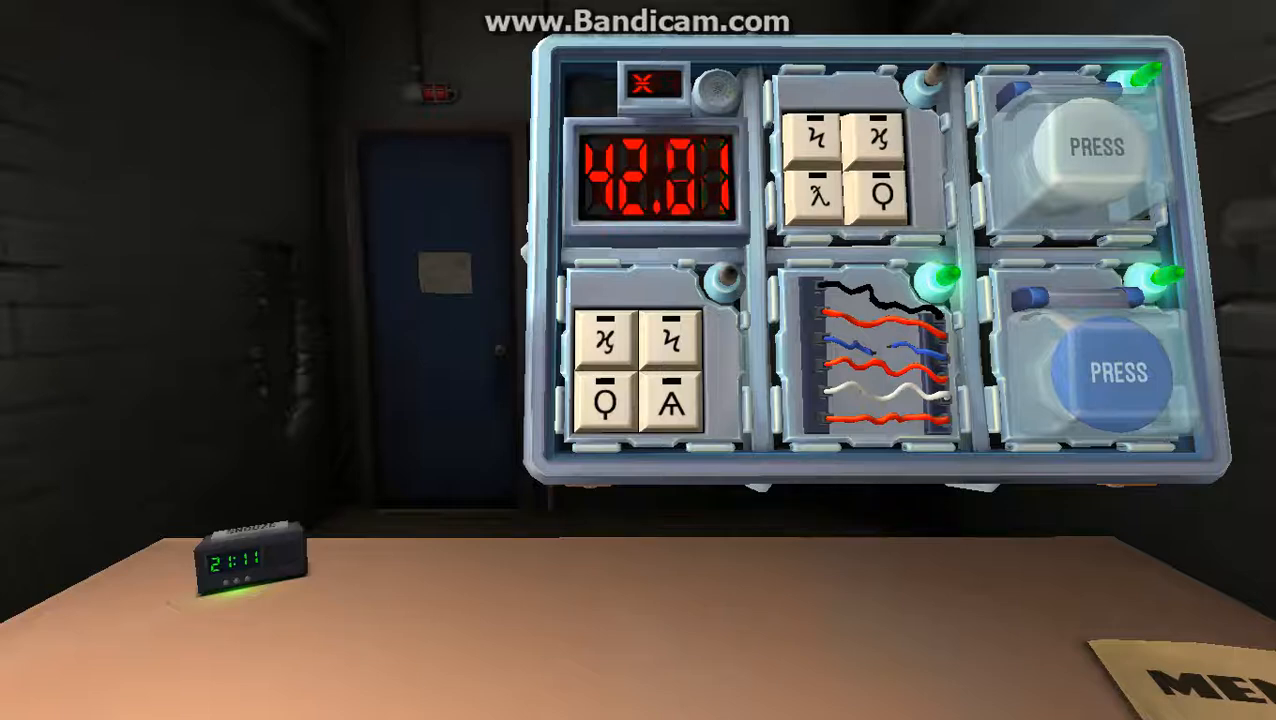
click(675, 414)
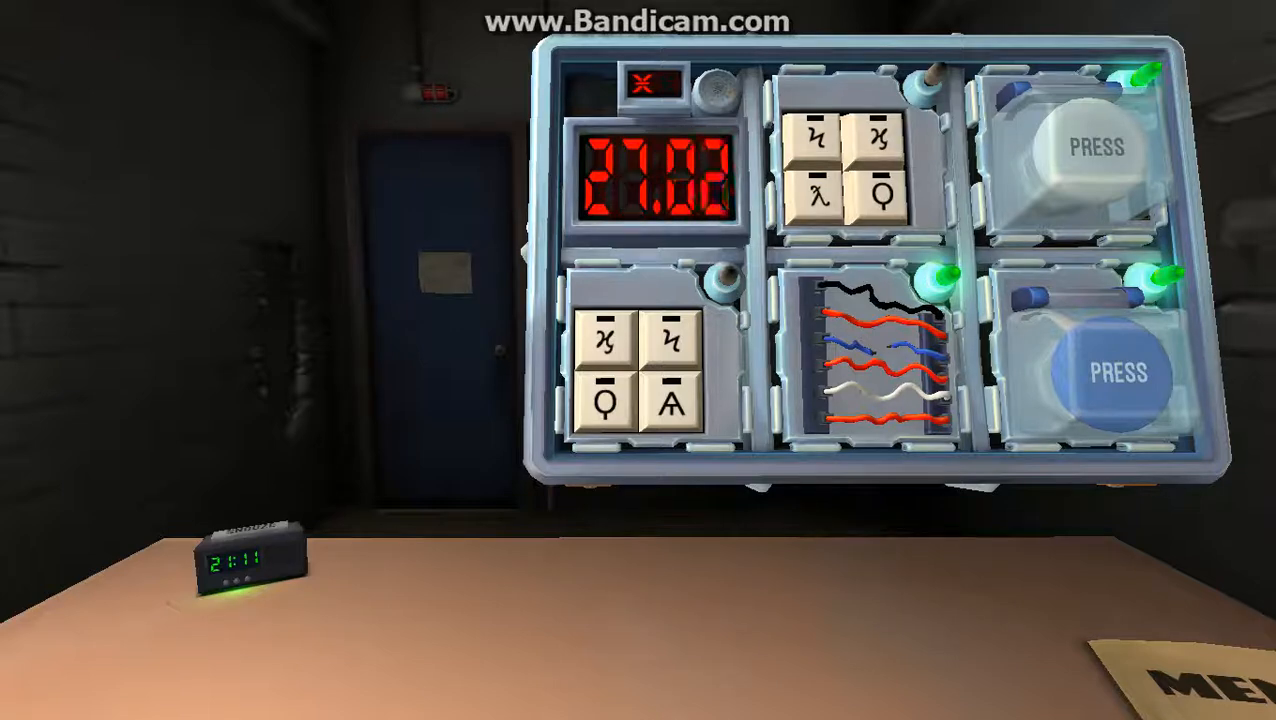
click(875, 370)
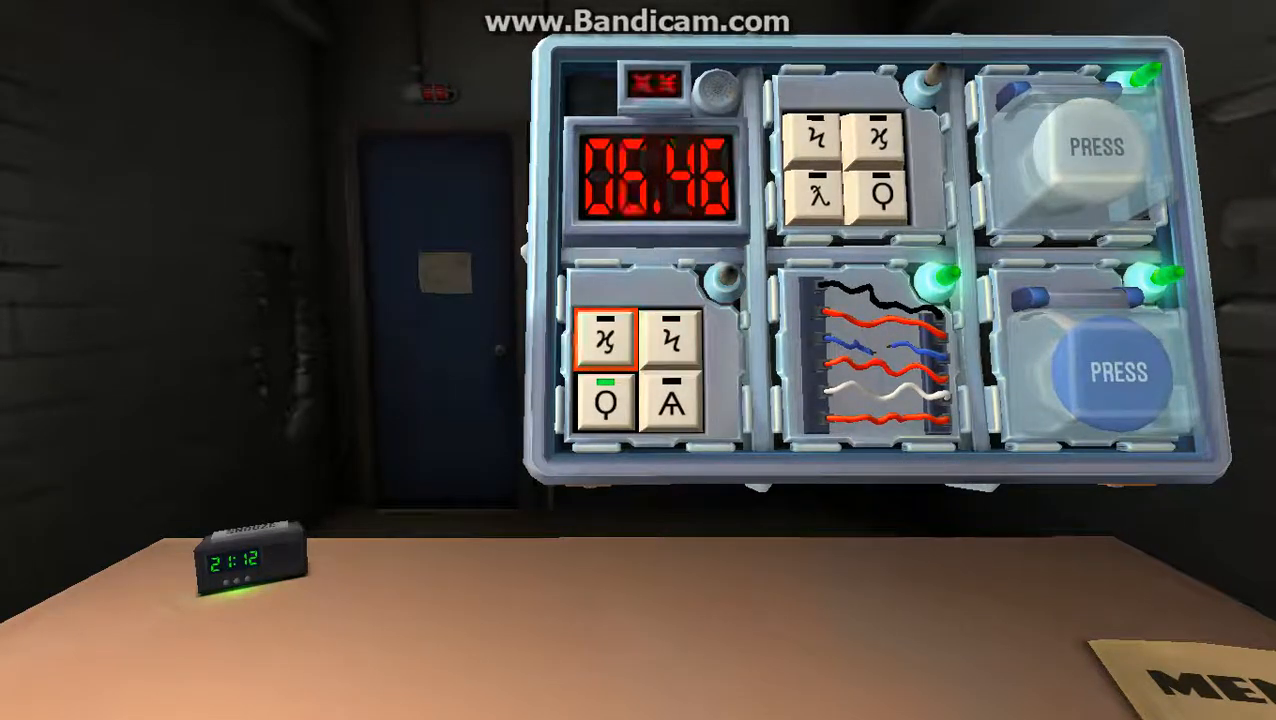
click(608, 411)
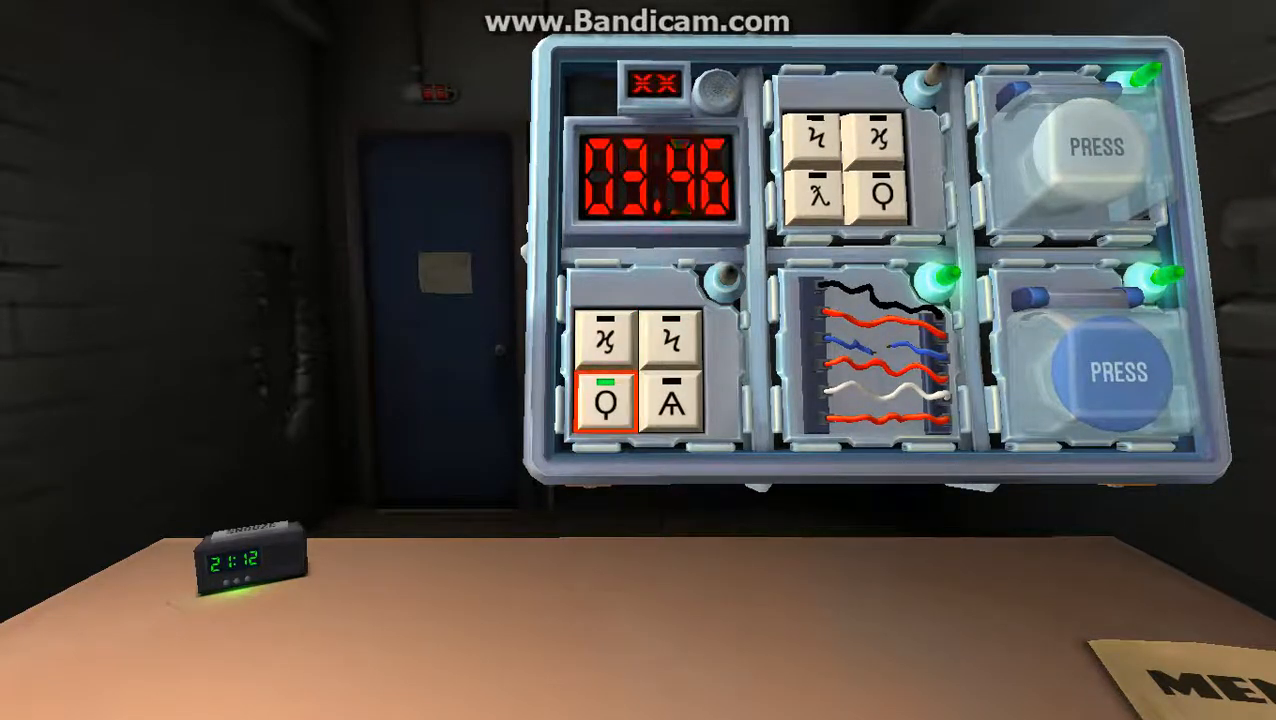